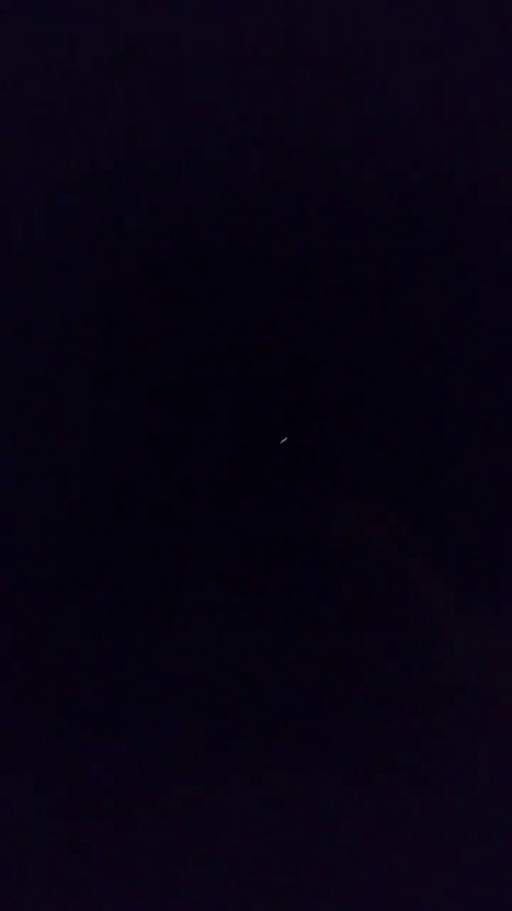
mouse_move(476, 540)
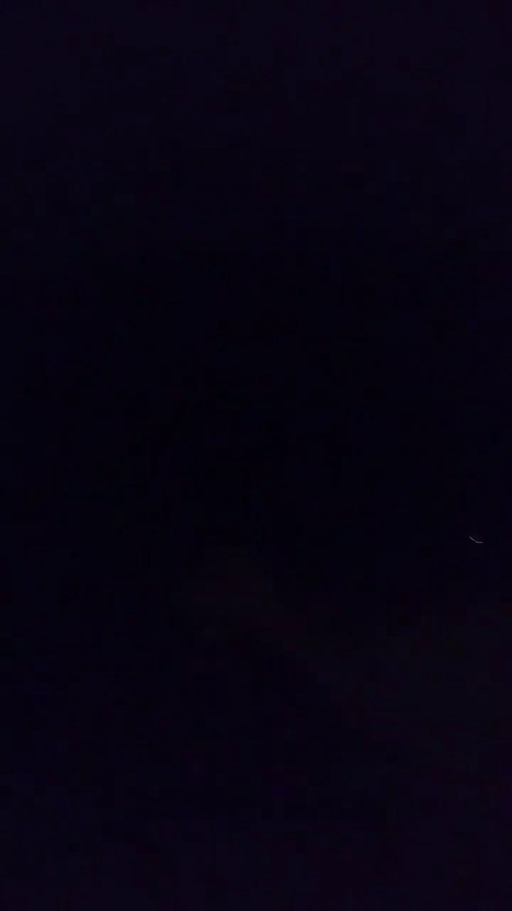